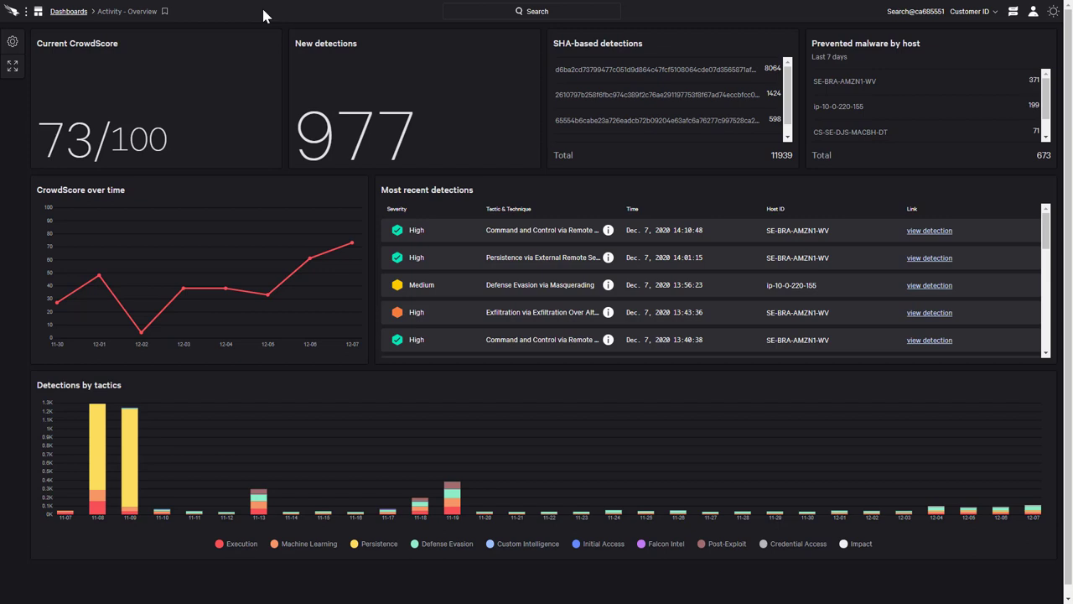
pyautogui.moveTo(325, 149)
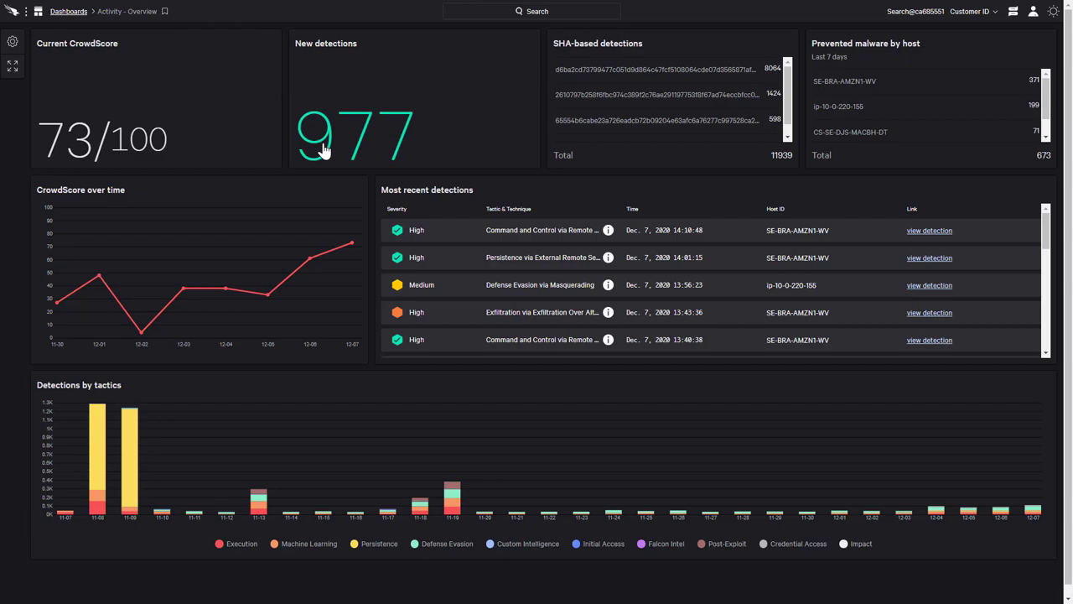
# - Drill into the 977 figure on the New detections tile
pyautogui.click(355, 132)
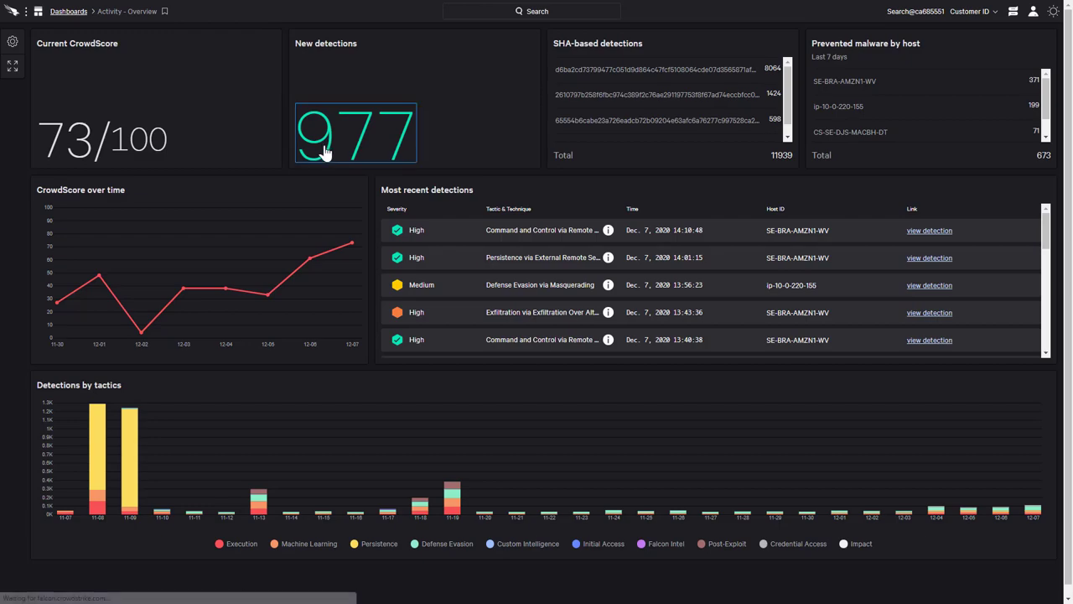
# - Open full details of the Critical 'Impact via Inhibit System Recovery' detection on SE-AKO-WIN10-DT
pyautogui.click(355, 132)
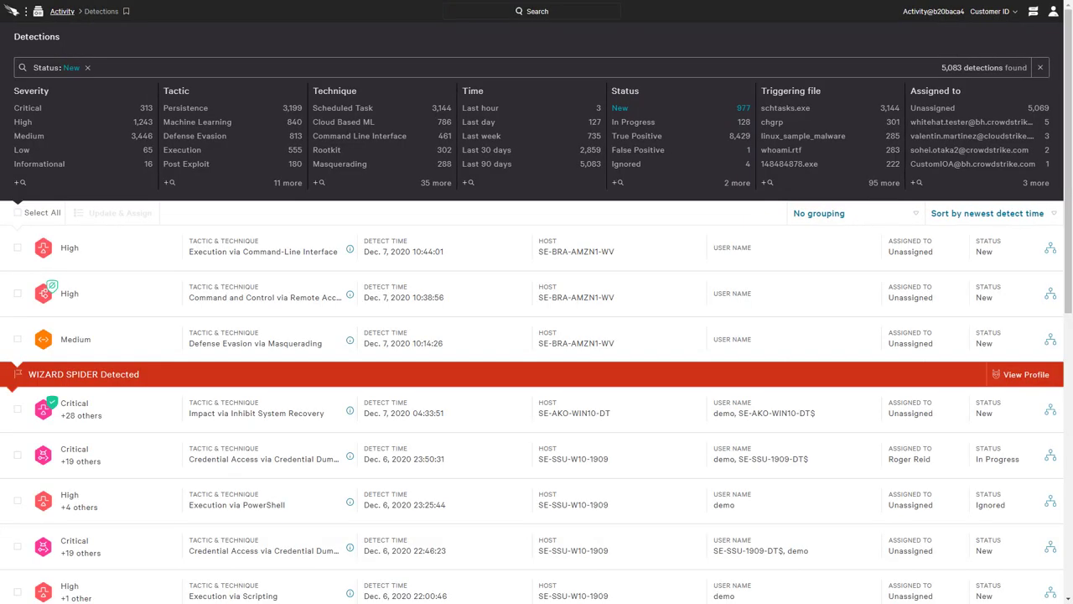
pyautogui.click(256, 412)
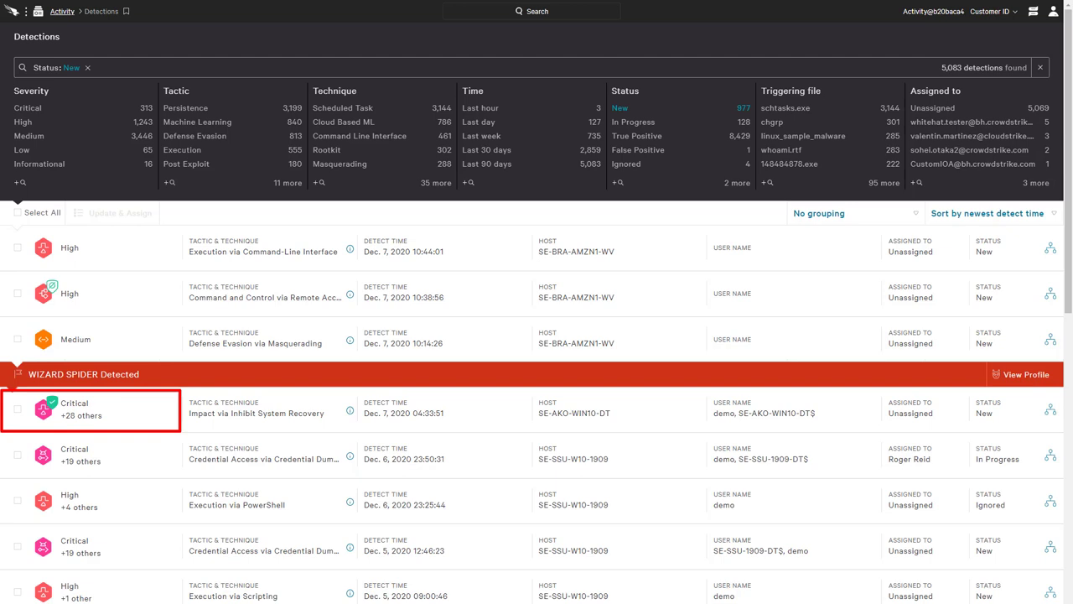
pyautogui.moveTo(1051, 411)
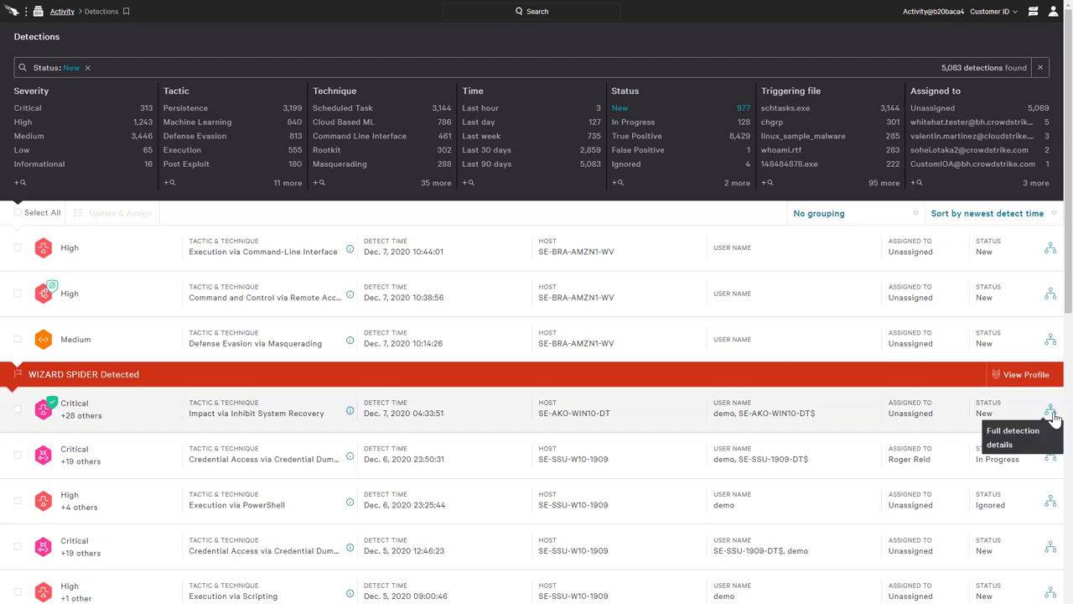
pyautogui.moveTo(1054, 420)
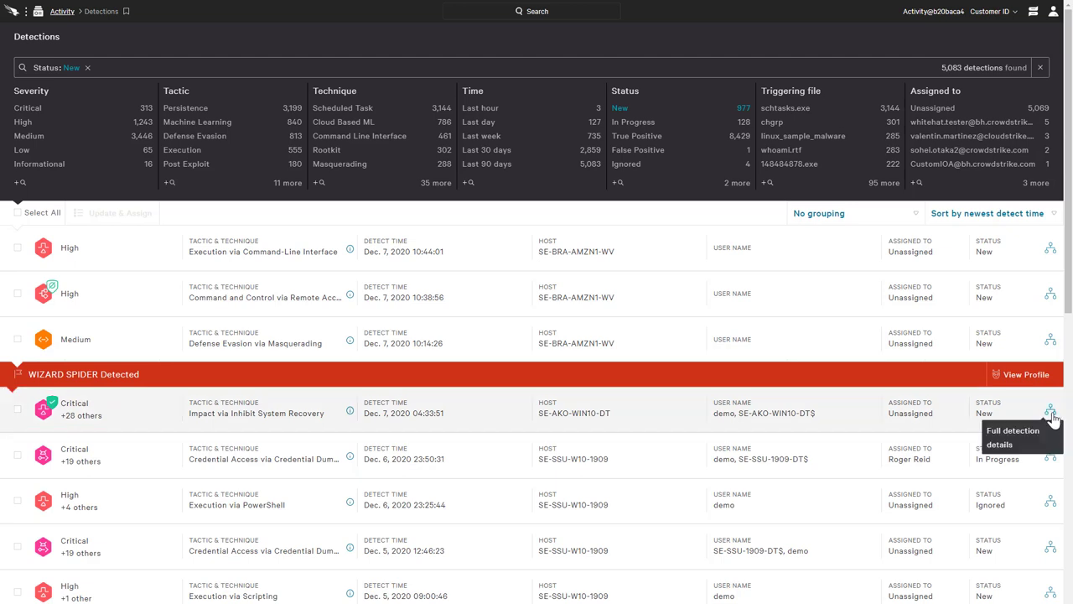
pyautogui.click(1051, 411)
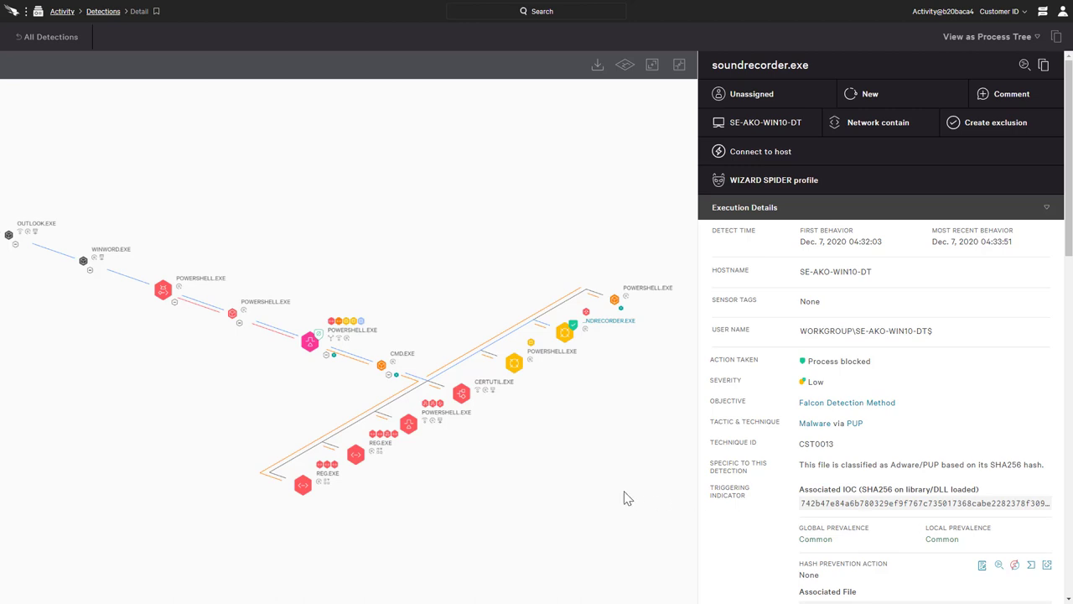
# - Review REG.EXE execution details, including the on-screen keyboard registry bypass and IFEO injection
pyautogui.click(327, 474)
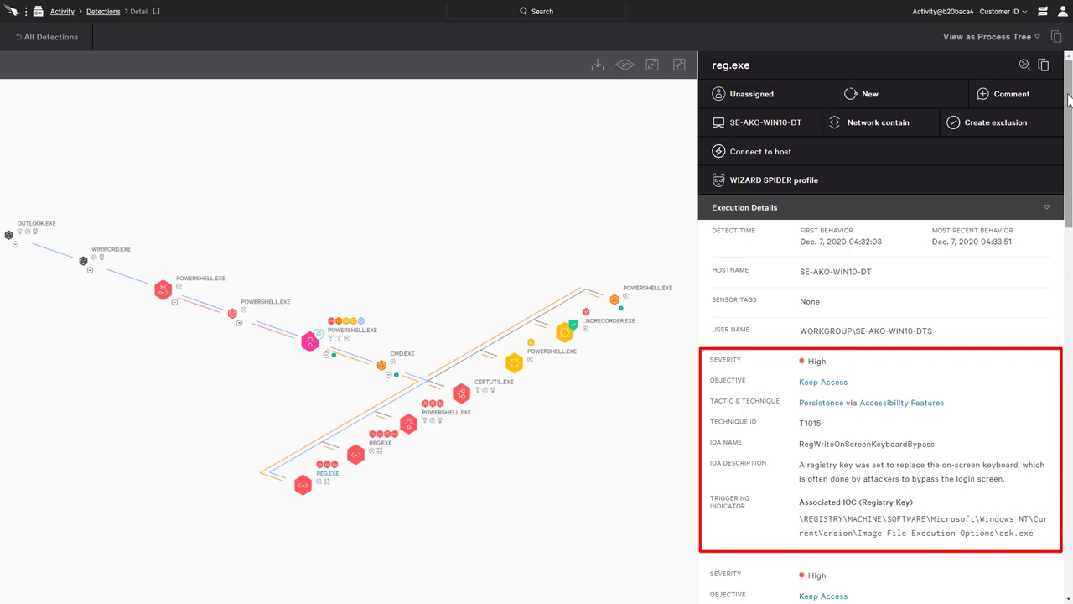
pyautogui.scroll(-3)
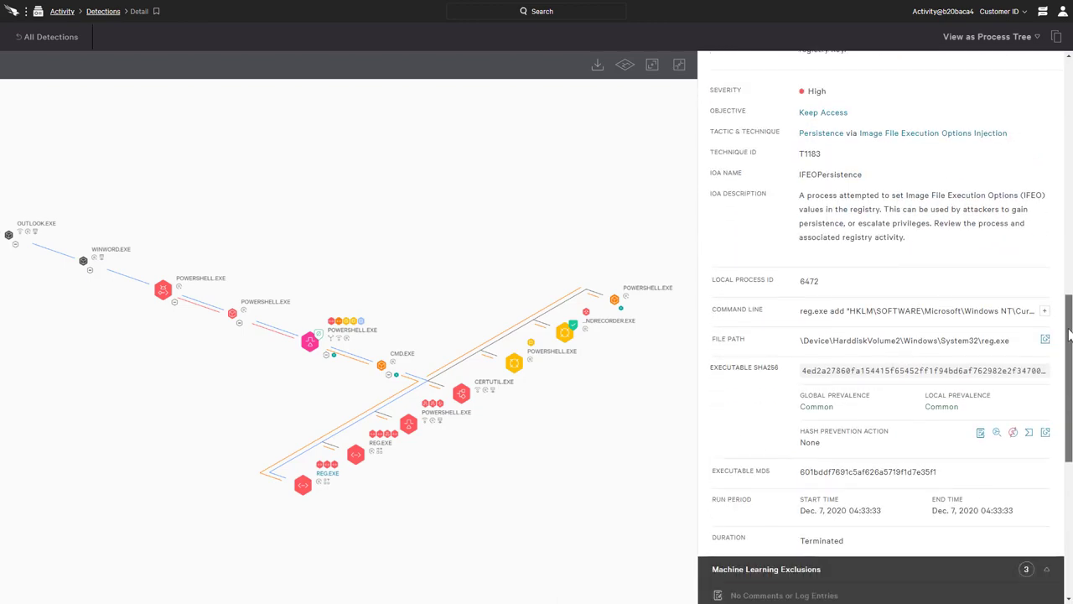
pyautogui.click(1044, 312)
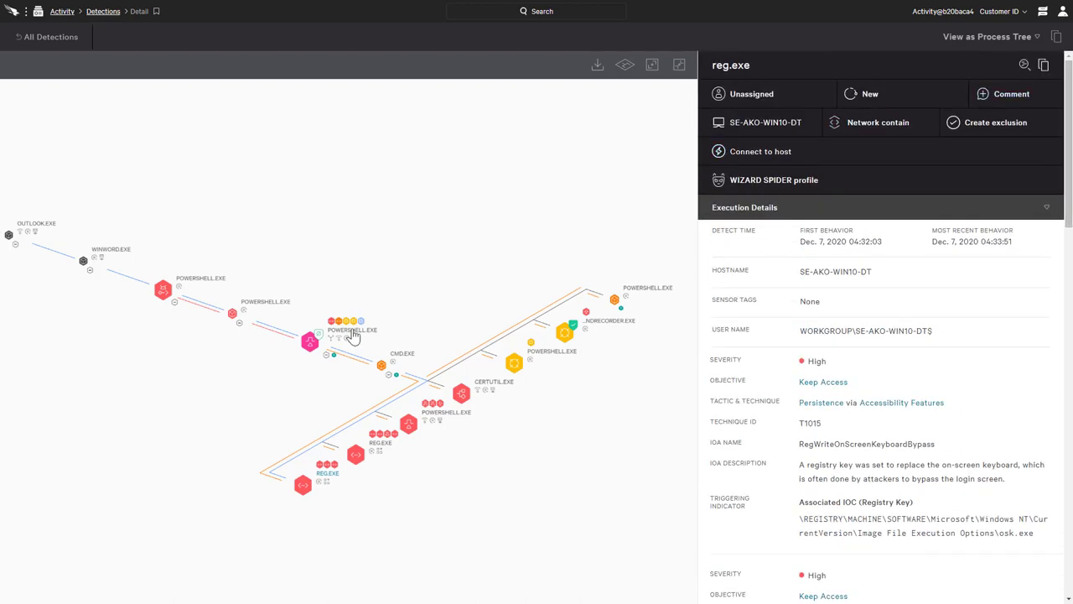
# - Review the pink POWERSHELL.EXE node's details and show its decoded command line
pyautogui.click(350, 329)
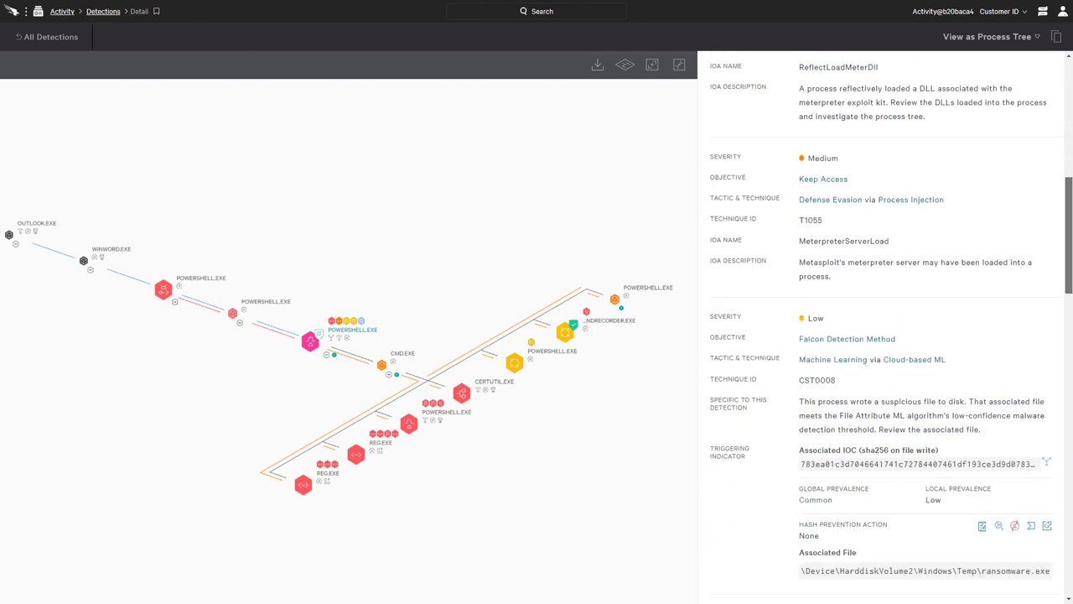
pyautogui.scroll(-3)
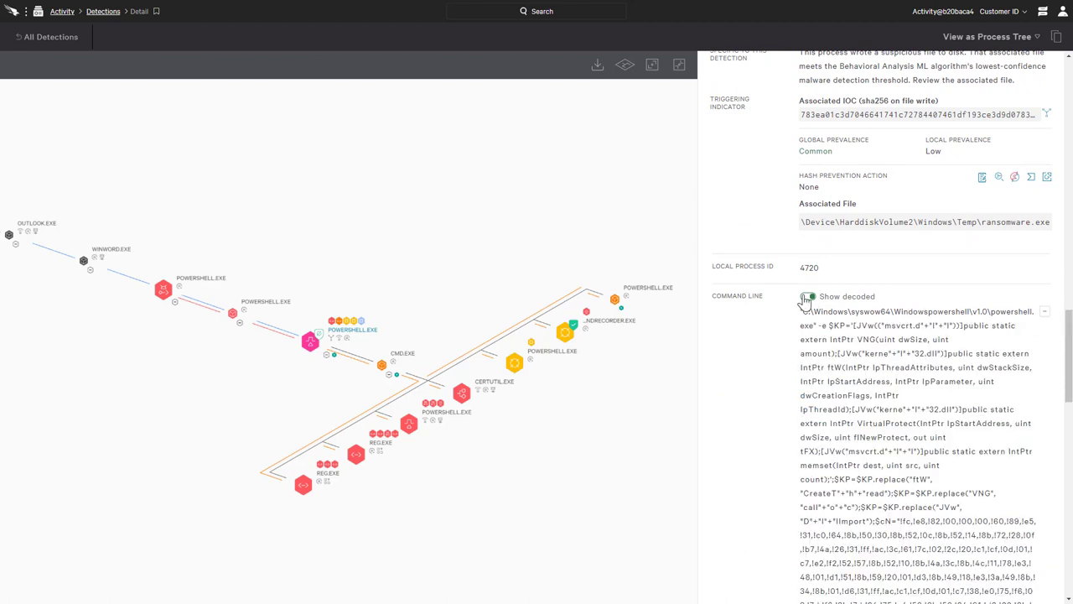
pyautogui.click(806, 297)
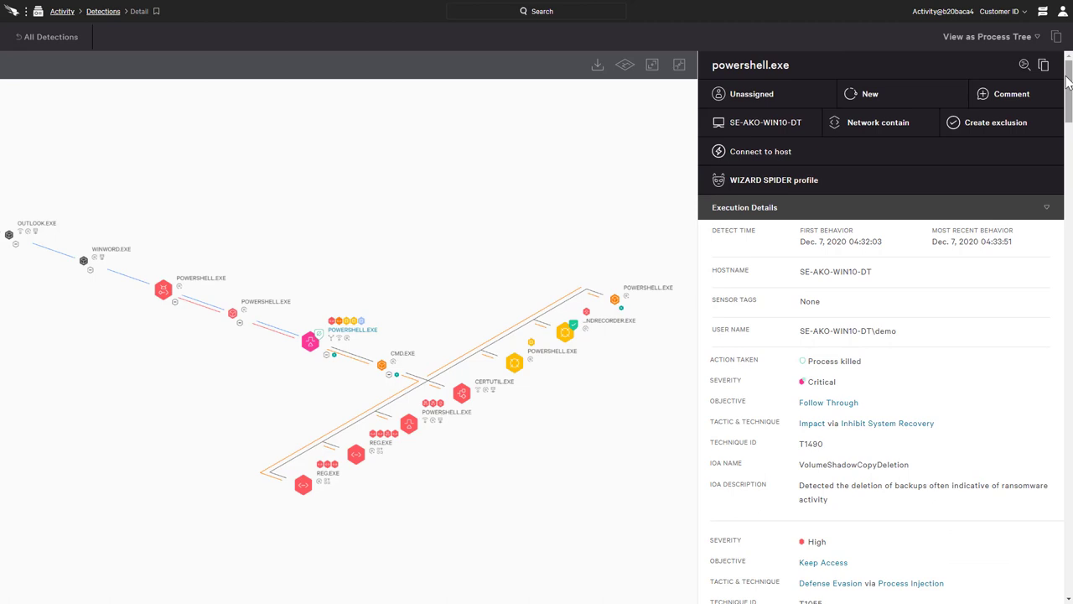
pyautogui.click(878, 122)
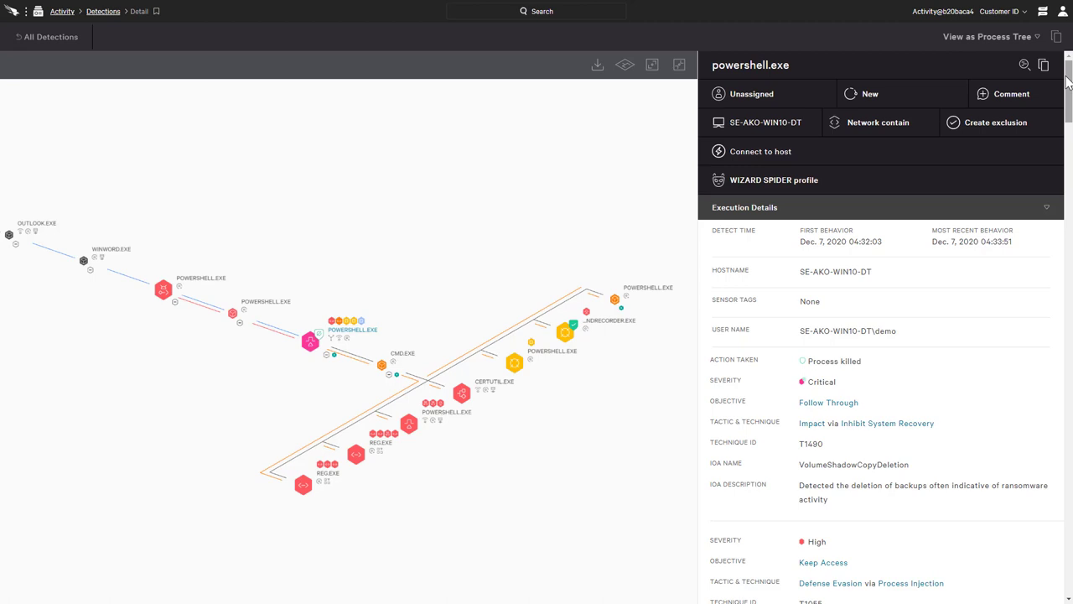
pyautogui.moveTo(1044, 82)
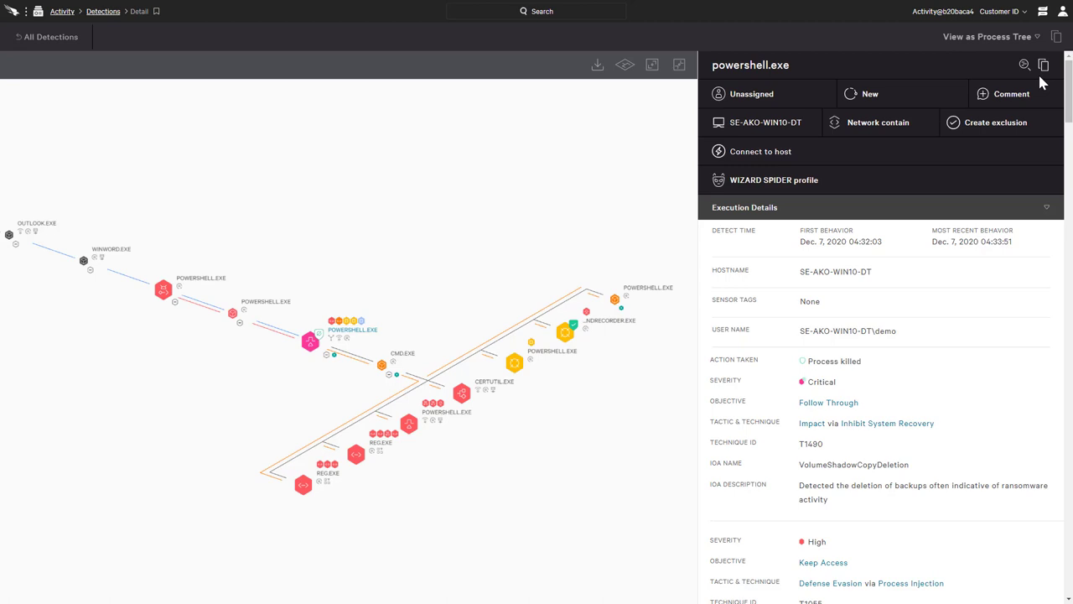
# - Launch Event Search from the detail panel's search icon, listing 1,454 process-tree events
pyautogui.click(1024, 65)
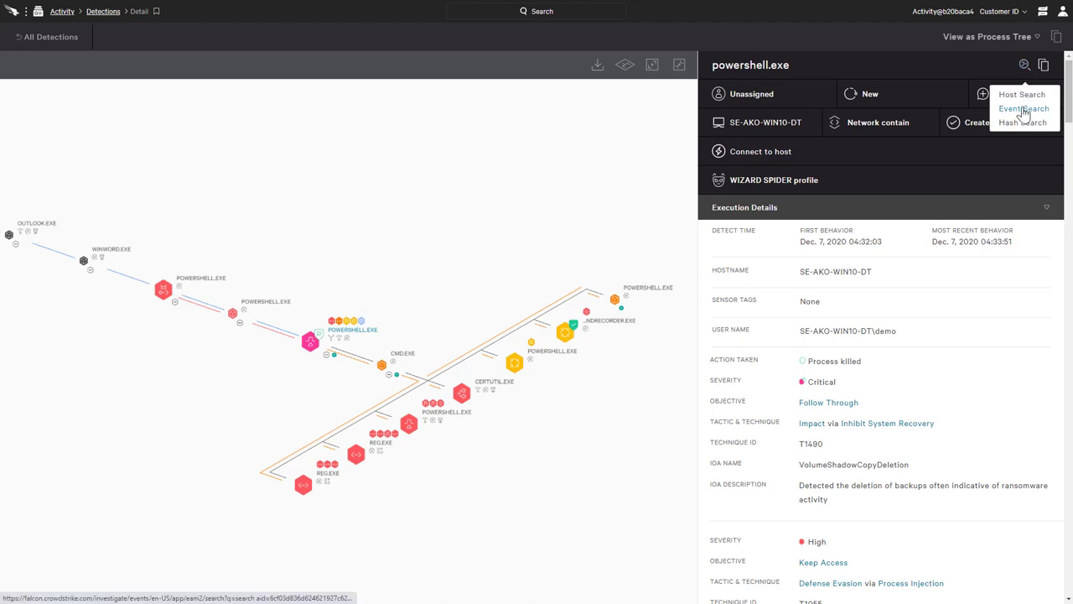
pyautogui.click(1024, 108)
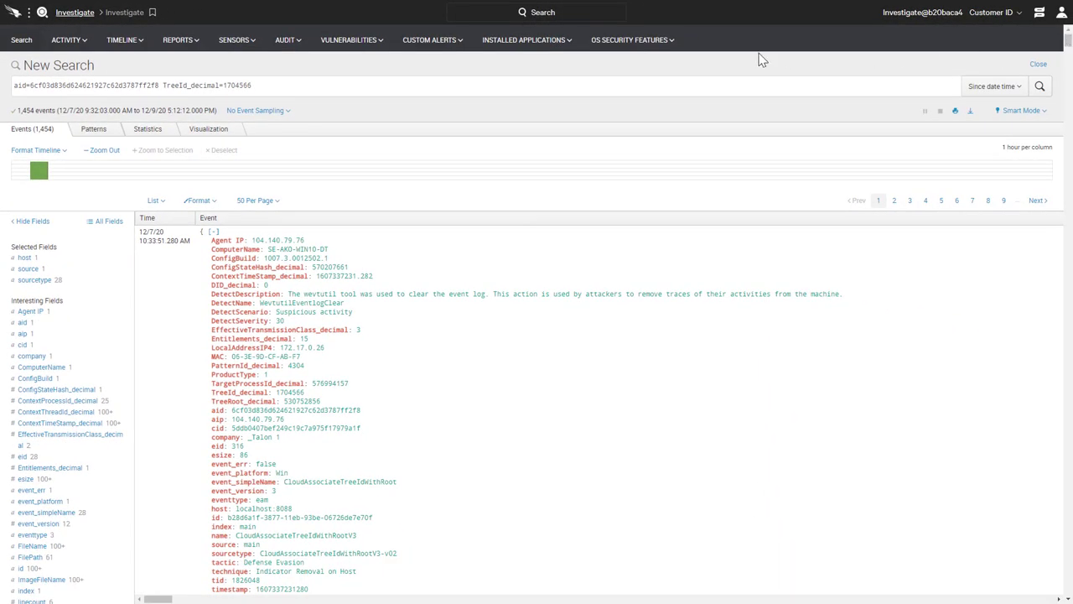
pyautogui.moveTo(666, 80)
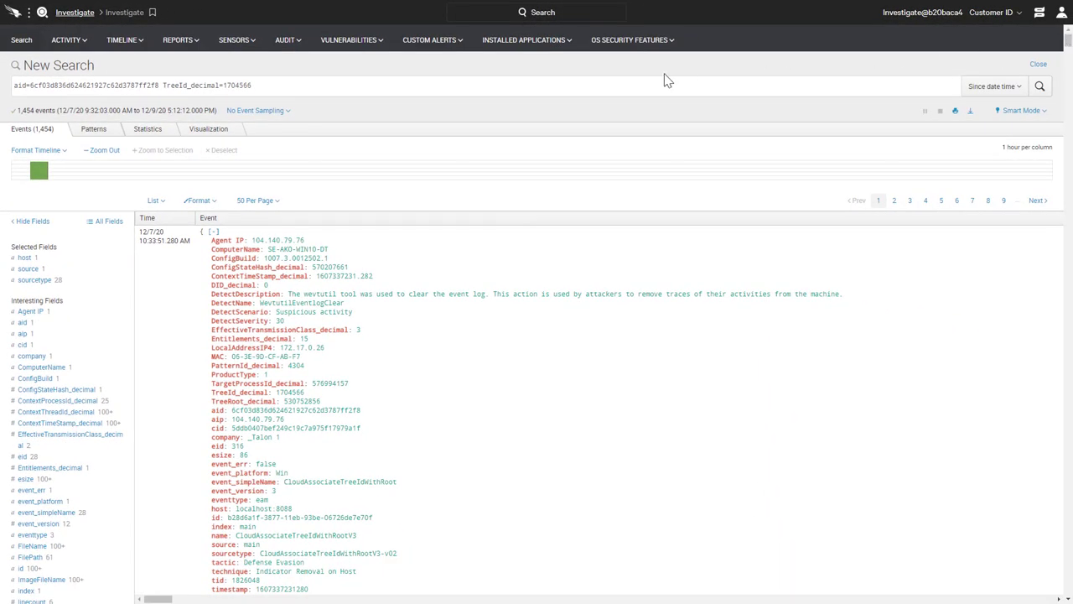
# - Replace the query with the ProcessRollup2 recon FileName query, limited to the last 15 minutes
pyautogui.tripleClick(130, 85)
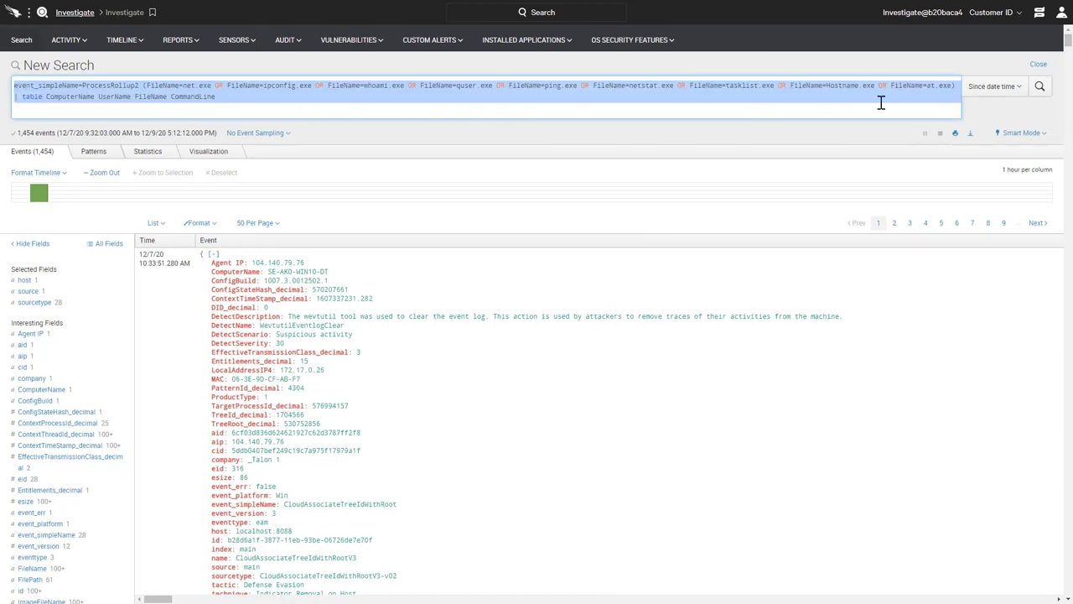
pyautogui.click(994, 86)
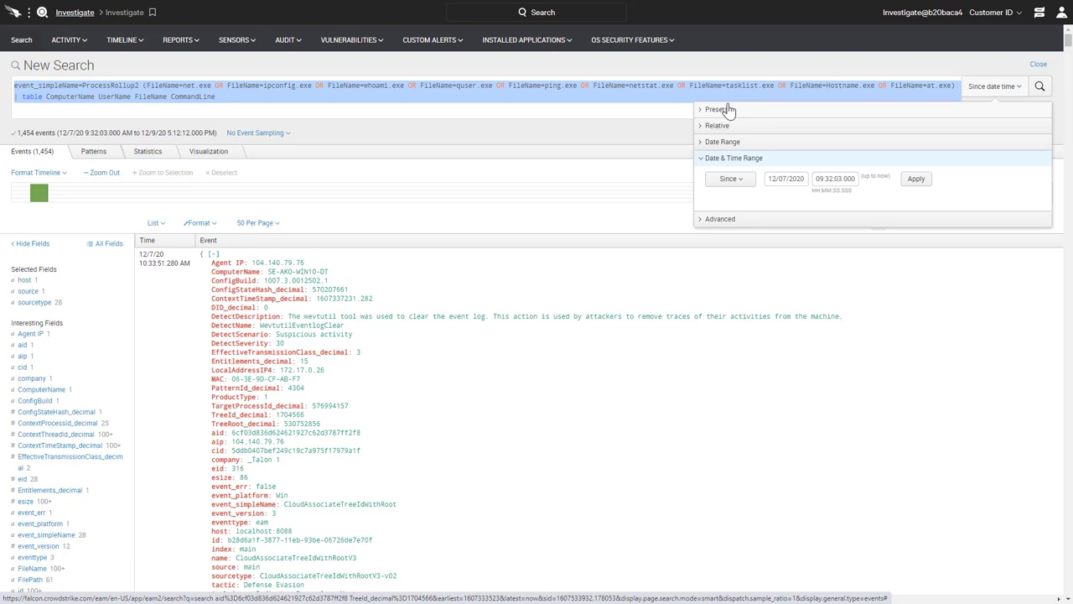
pyautogui.click(717, 109)
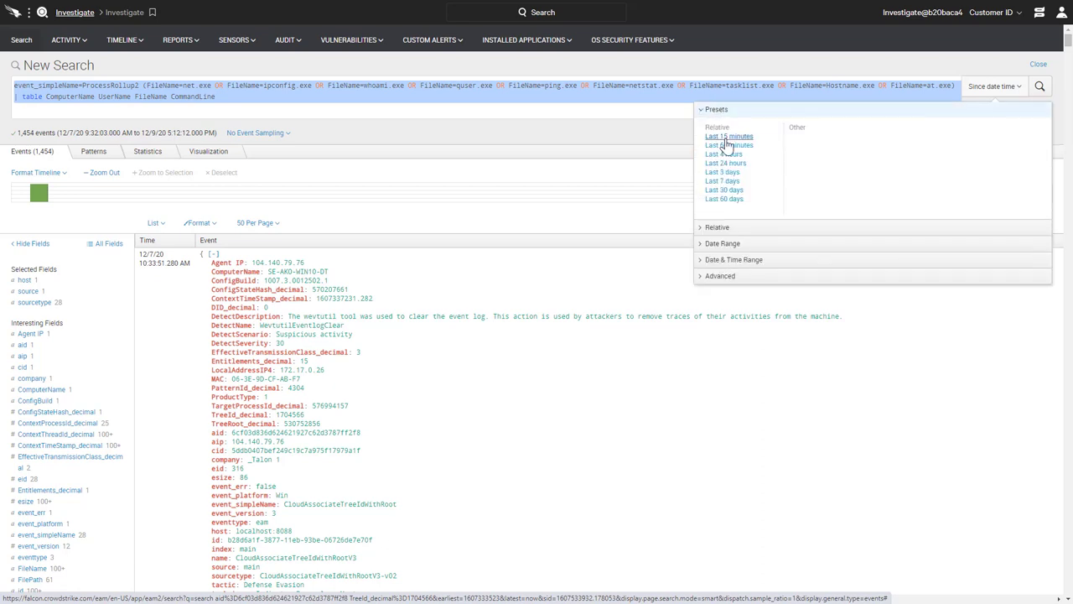
pyautogui.click(729, 136)
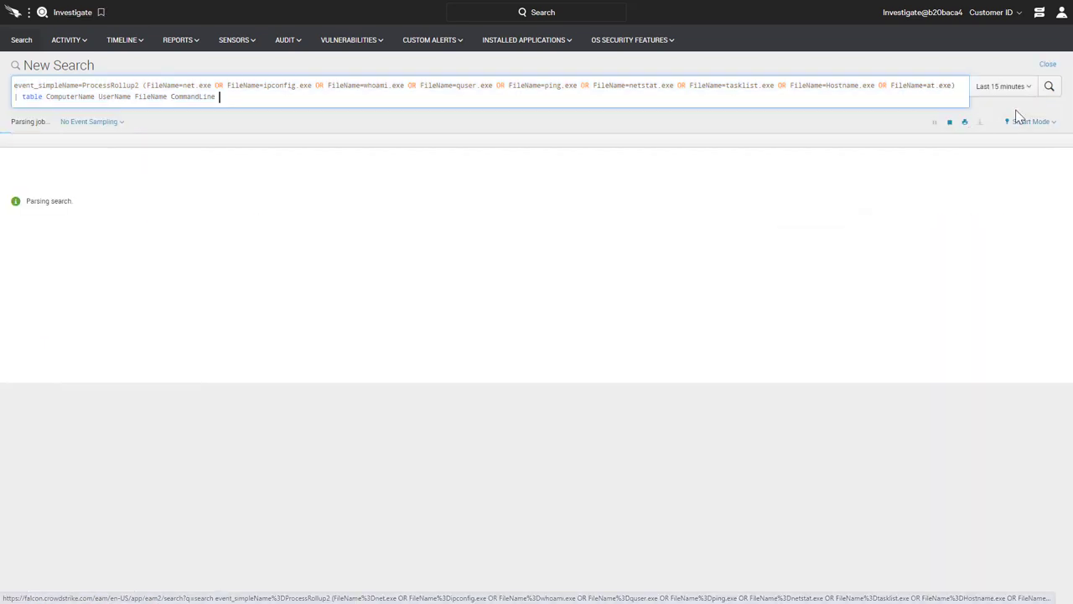